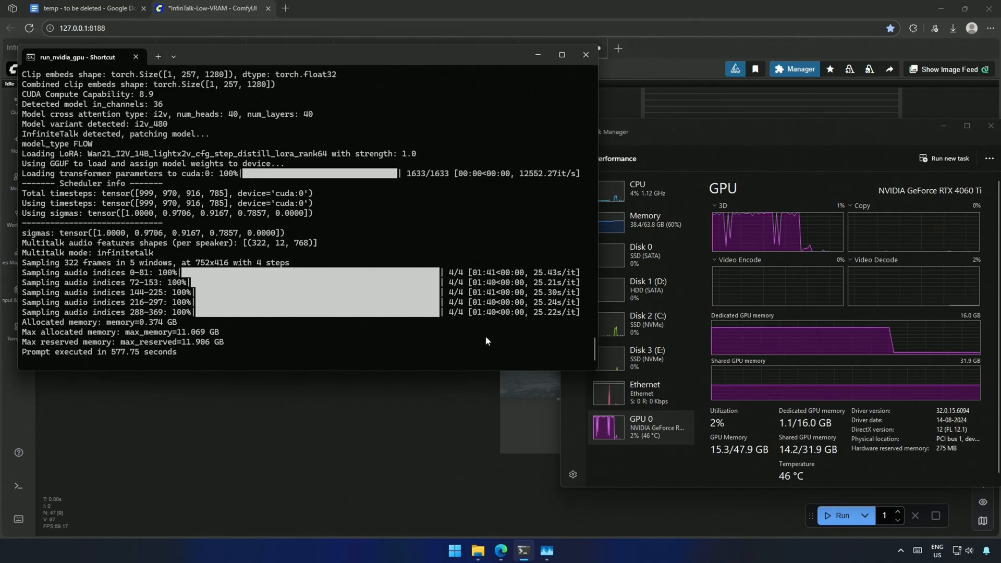
pyautogui.moveTo(653, 234)
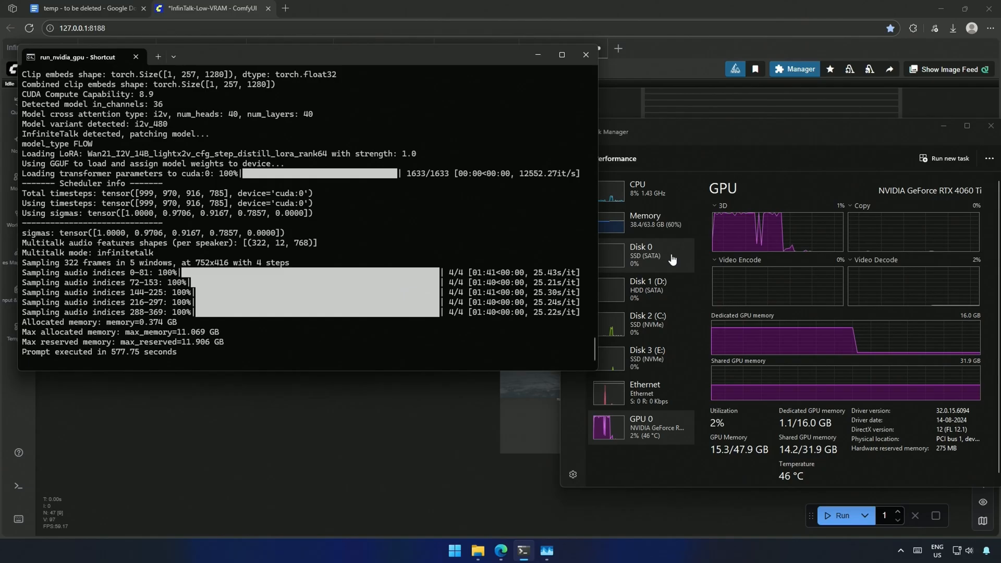
pyautogui.moveTo(725, 325)
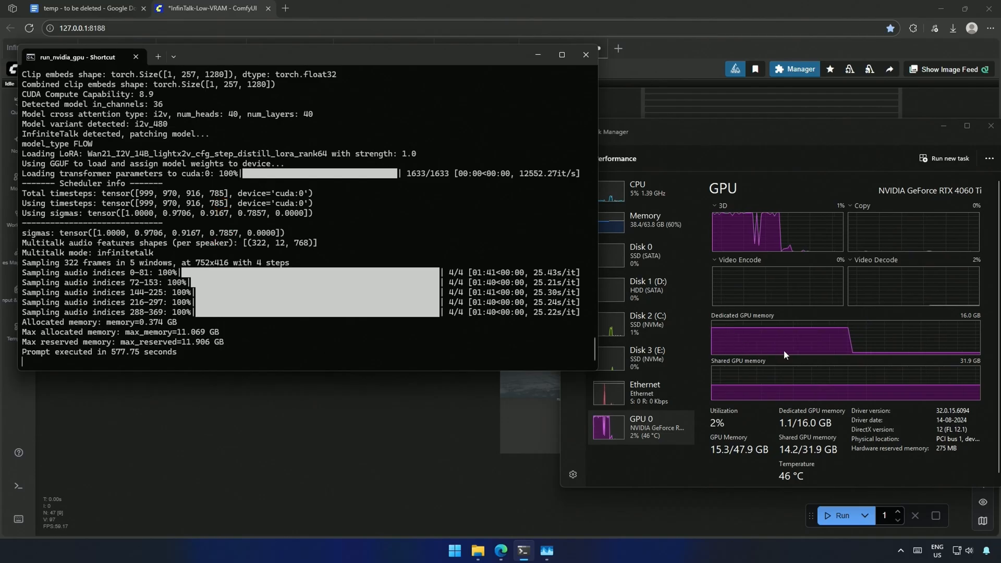
pyautogui.moveTo(338, 454)
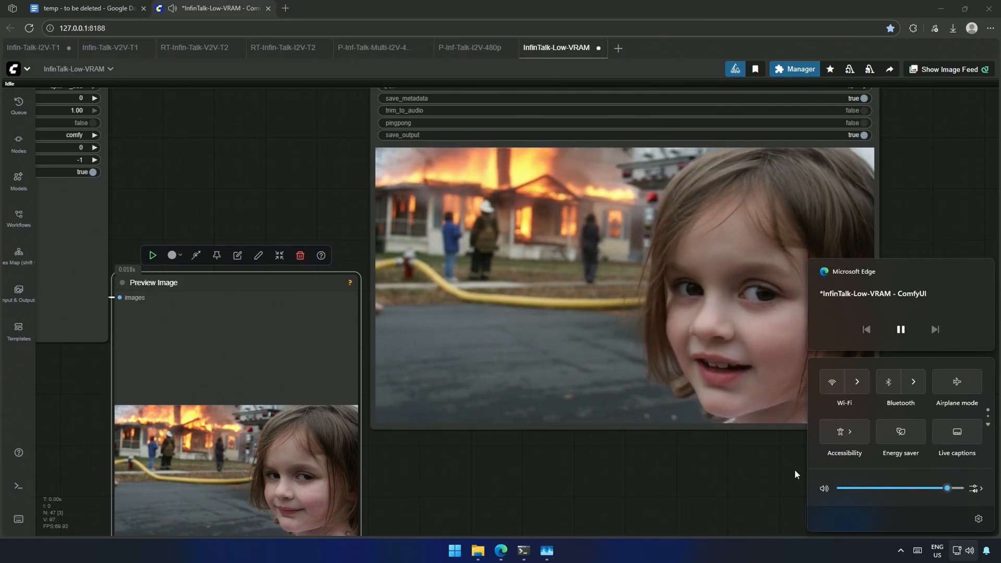
pyautogui.click(436, 367)
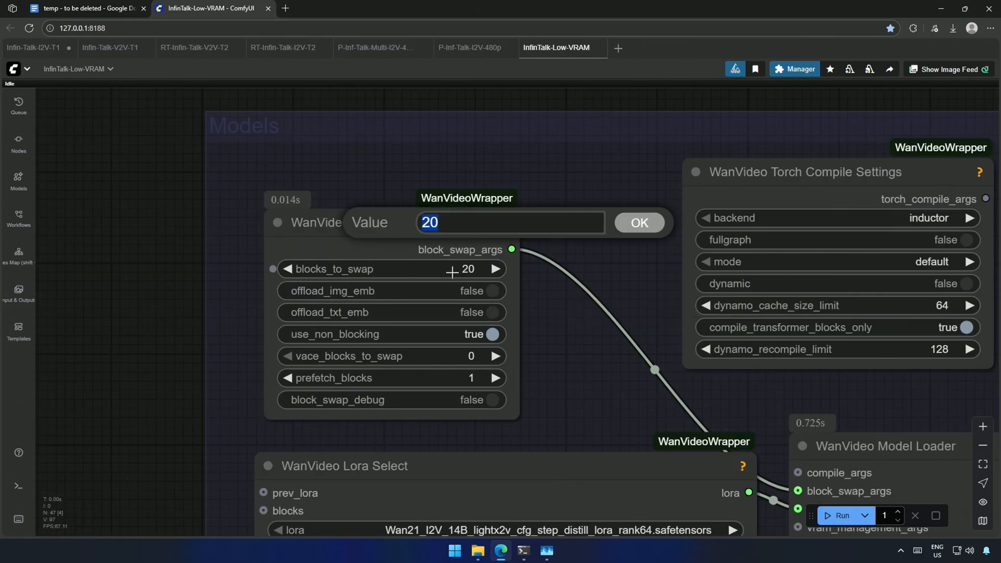
pyautogui.moveTo(445, 272)
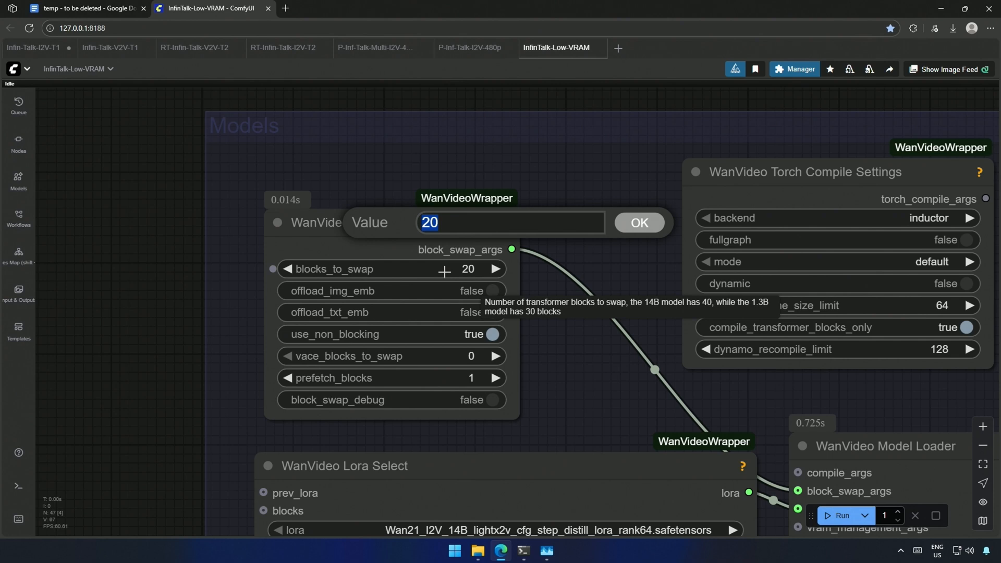
# Set blocks_to_swap to 40 in the WanVideo Block Swap node.
pyautogui.write('40')
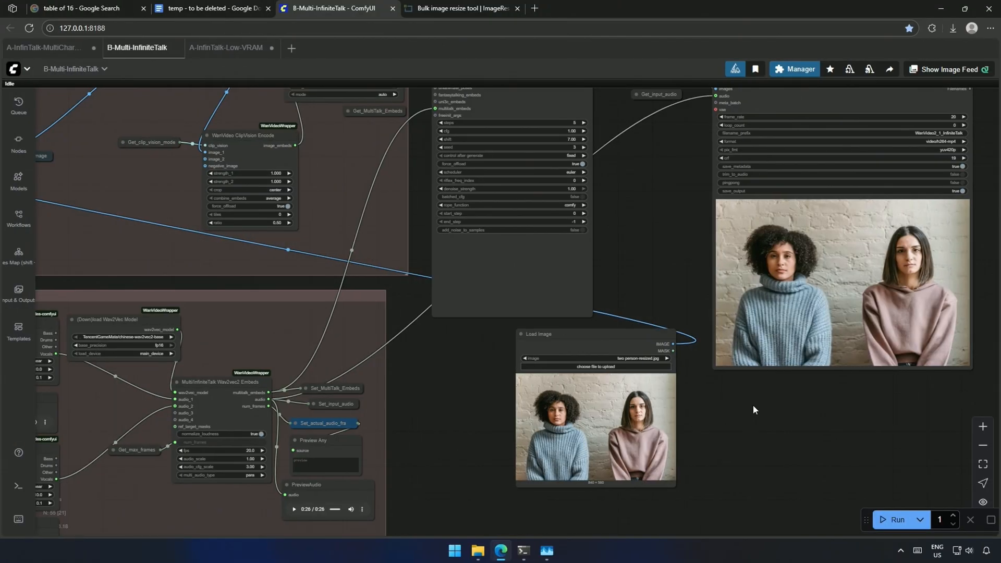
pyautogui.moveTo(812, 402)
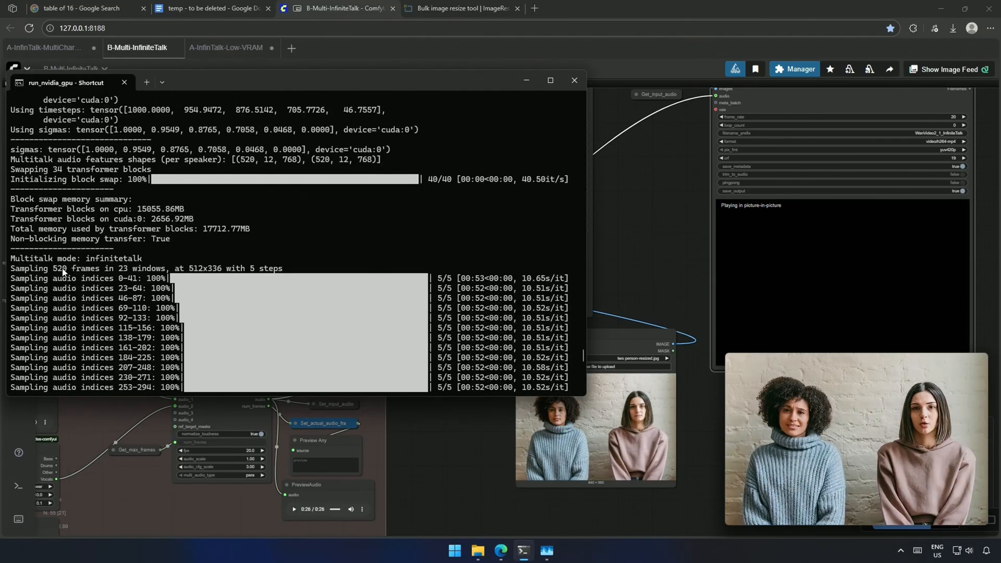
# Highlight the 'Sampling 520 frames in 23 windows' line, then hide the terminal log.
pyautogui.doubleClick(76, 267)
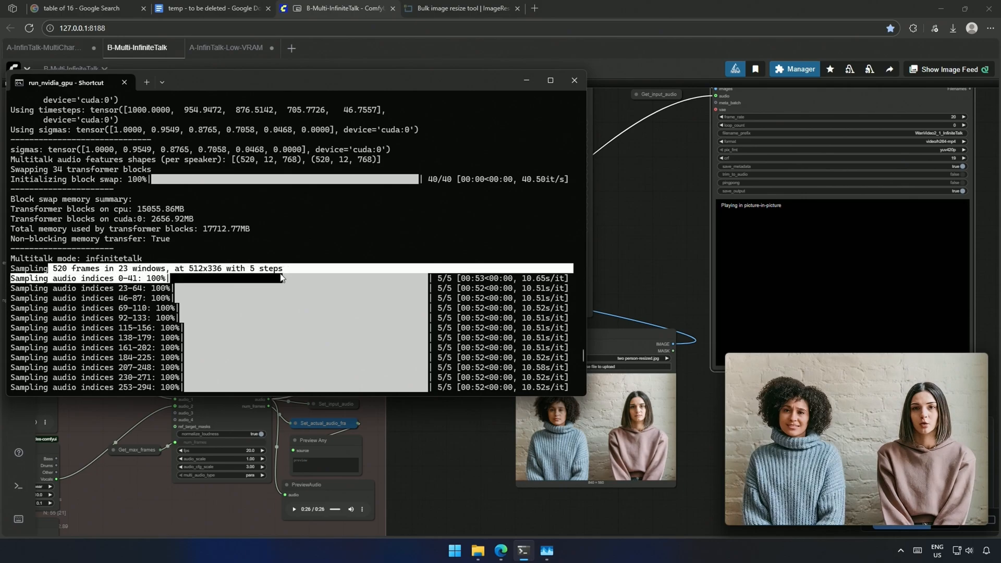
pyautogui.click(572, 80)
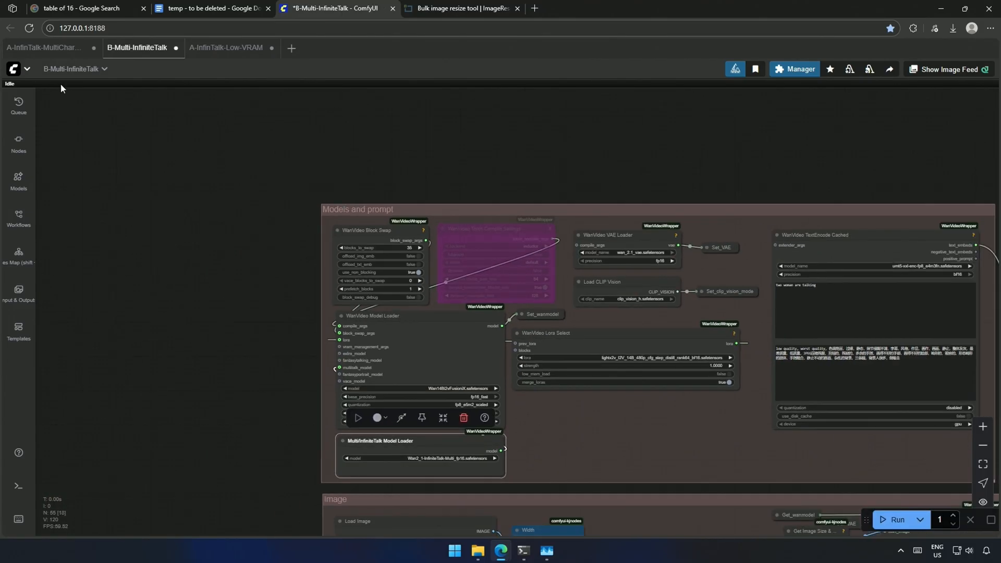
# Copy the Model links note from the MultiCharacter workflow into B-Multi-InfiniteTalk.
pyautogui.click(43, 47)
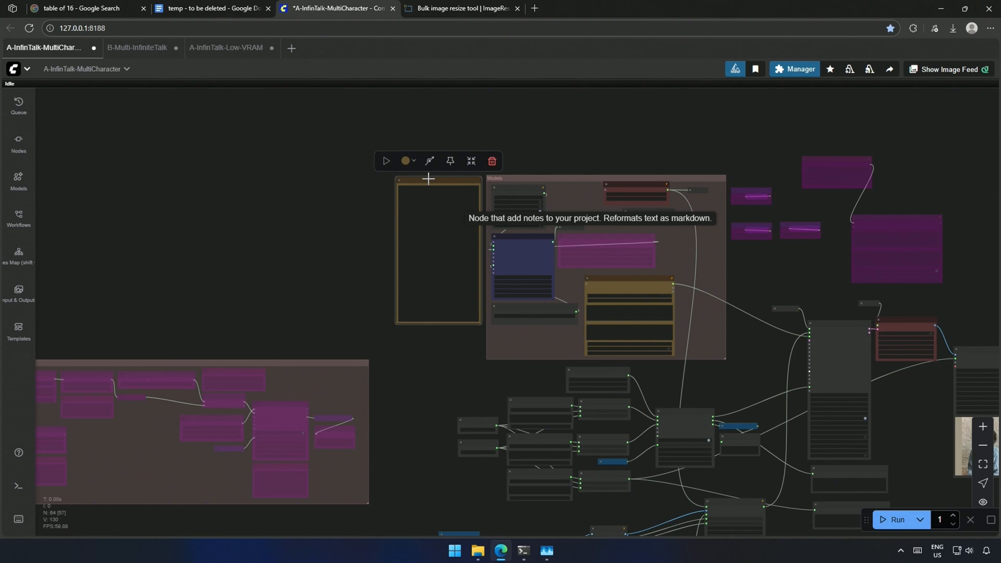
pyautogui.click(136, 48)
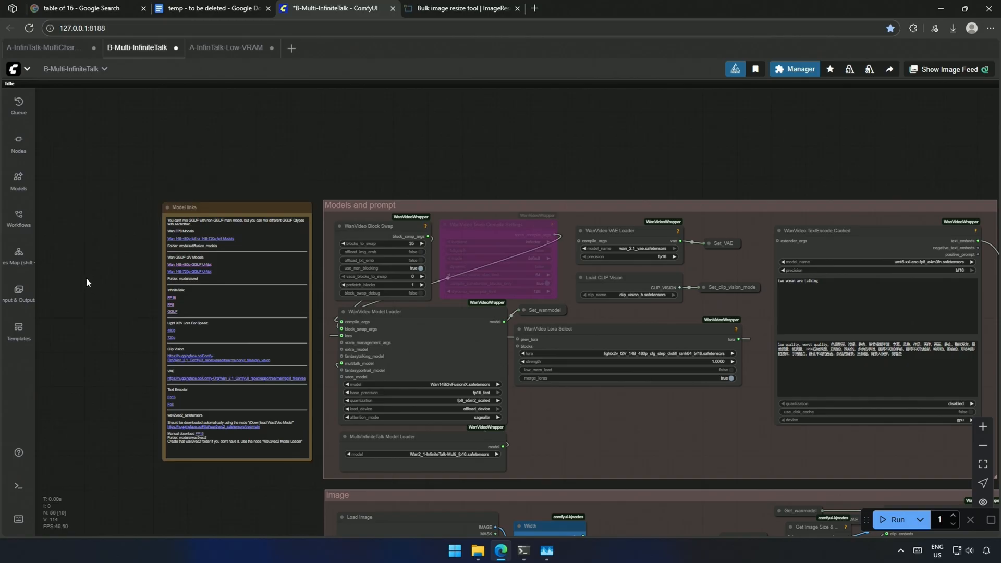
pyautogui.moveTo(104, 299)
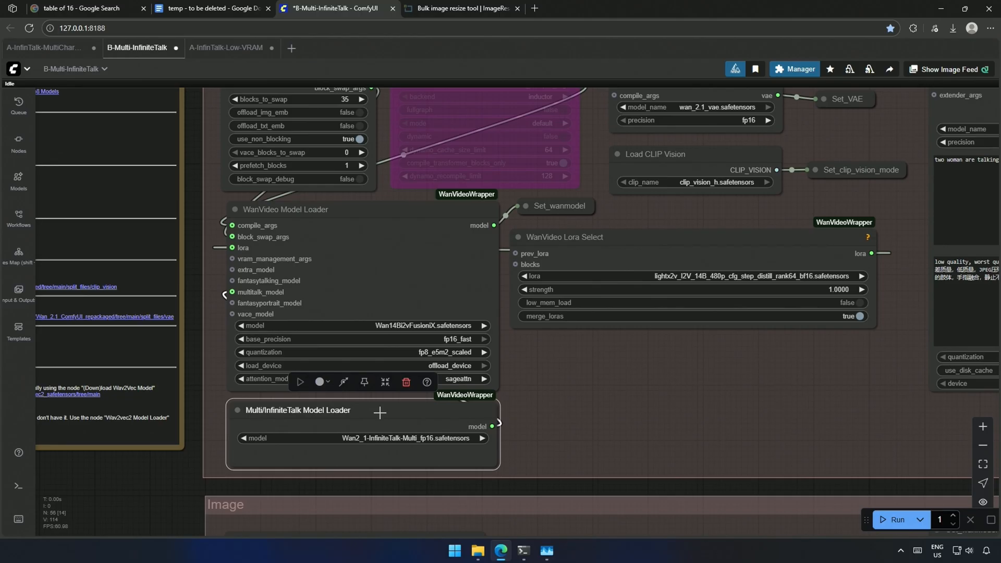
pyautogui.moveTo(416, 297)
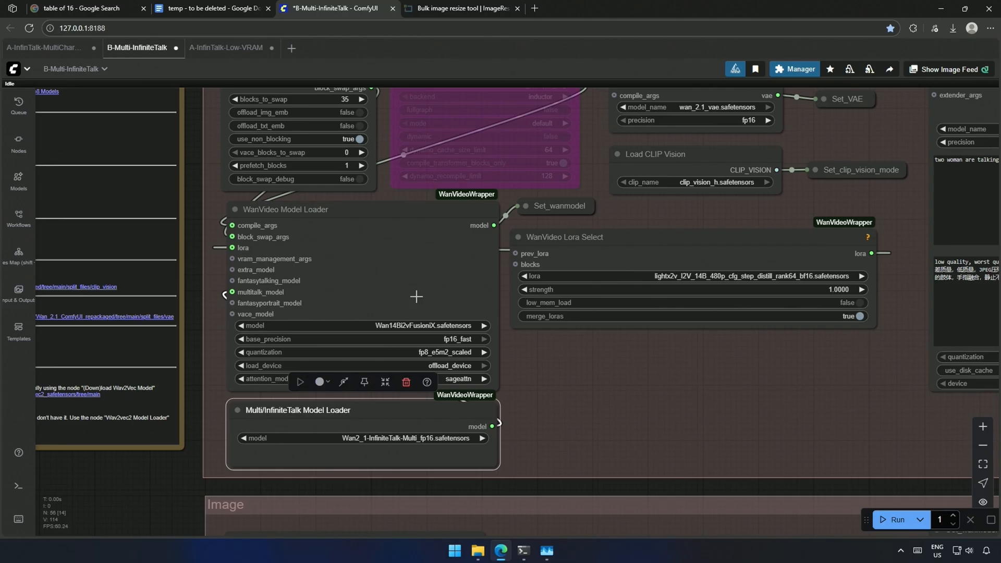
pyautogui.moveTo(370, 408)
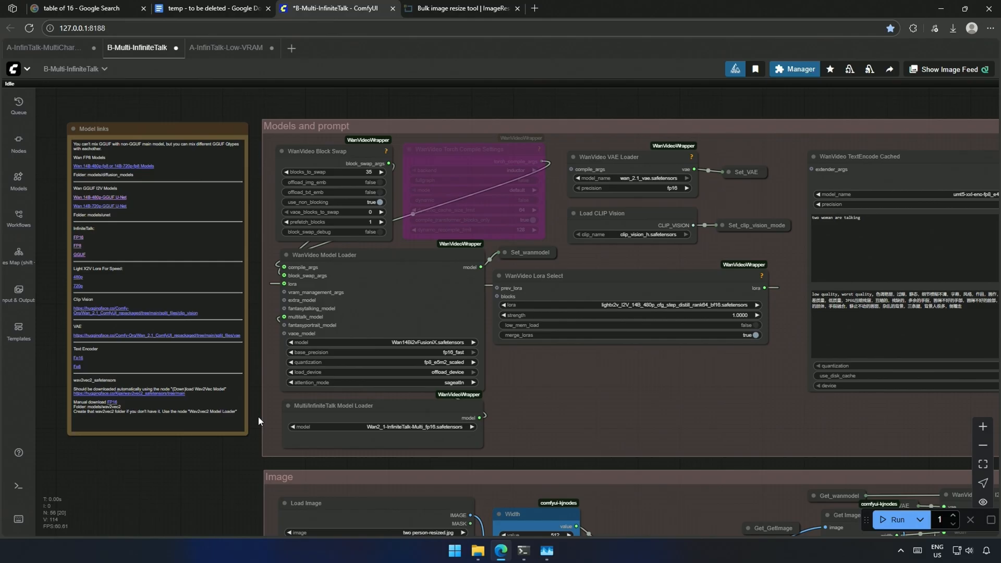
pyautogui.scroll(3)
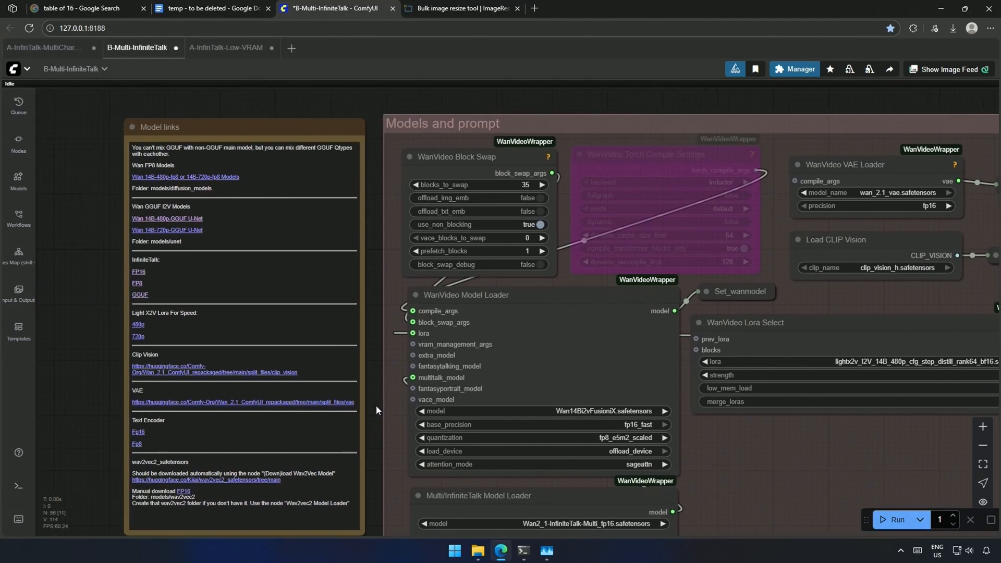
pyautogui.moveTo(144, 220)
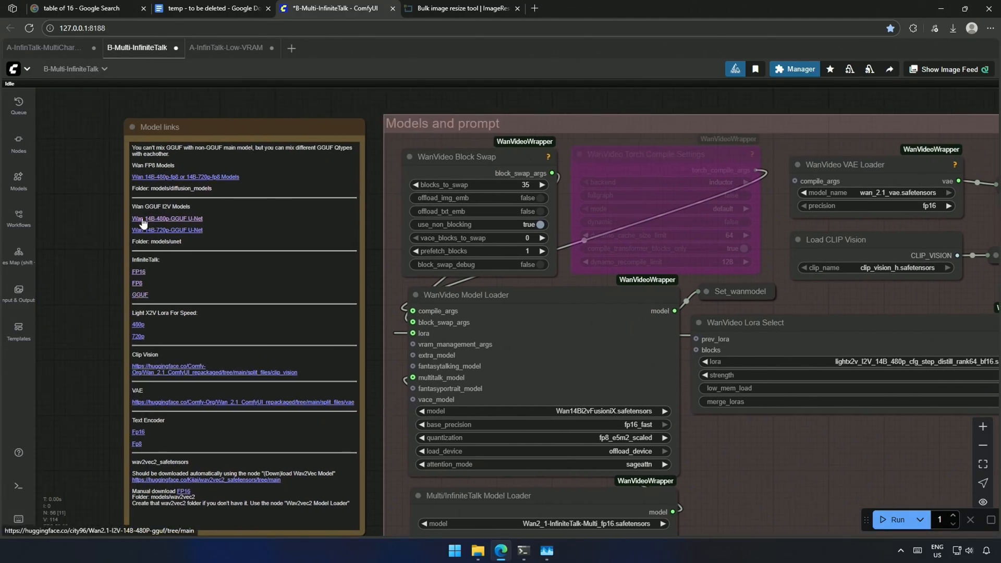
pyautogui.moveTo(161, 178)
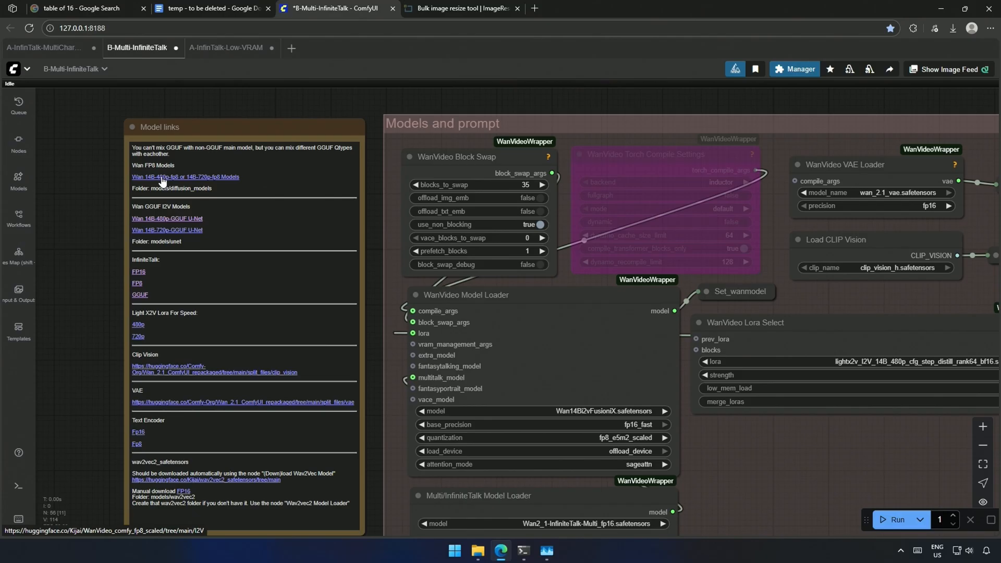
pyautogui.moveTo(164, 231)
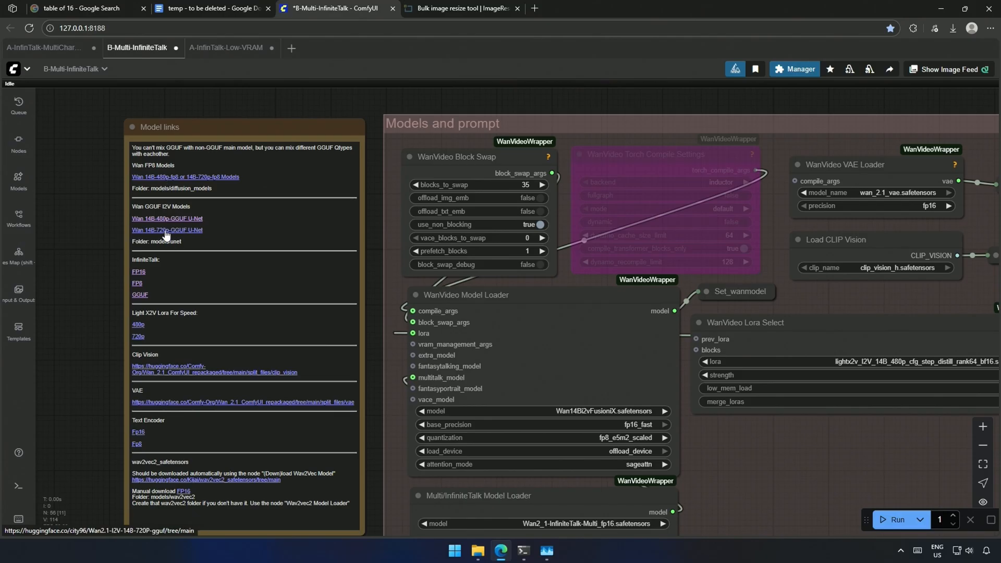
pyautogui.moveTo(166, 225)
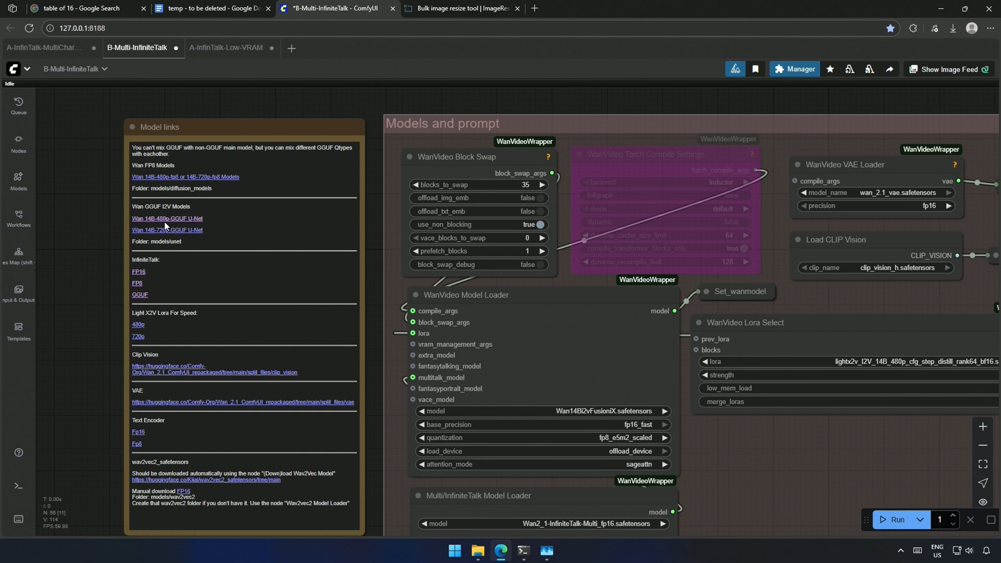
pyautogui.moveTo(75, 311)
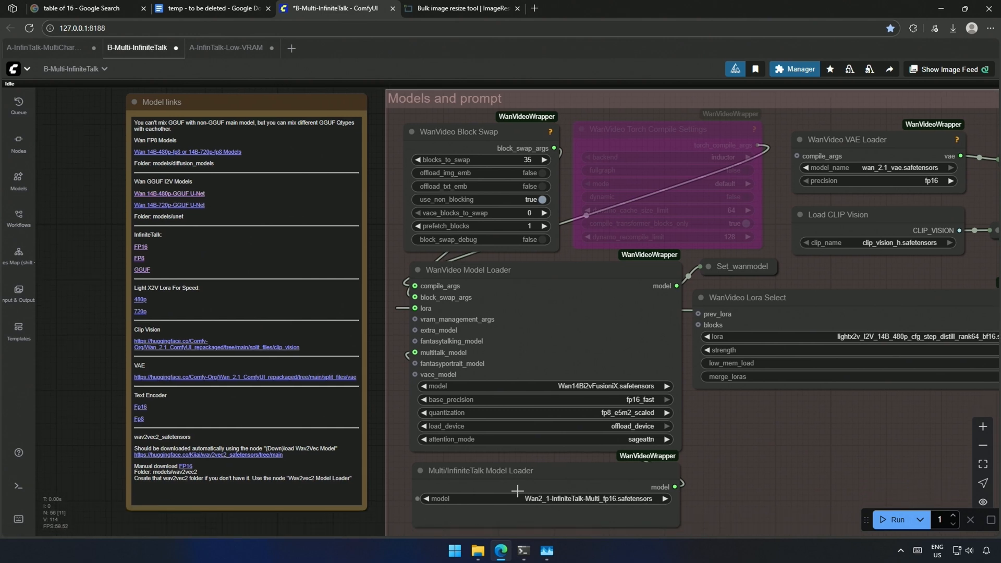
pyautogui.moveTo(140, 249)
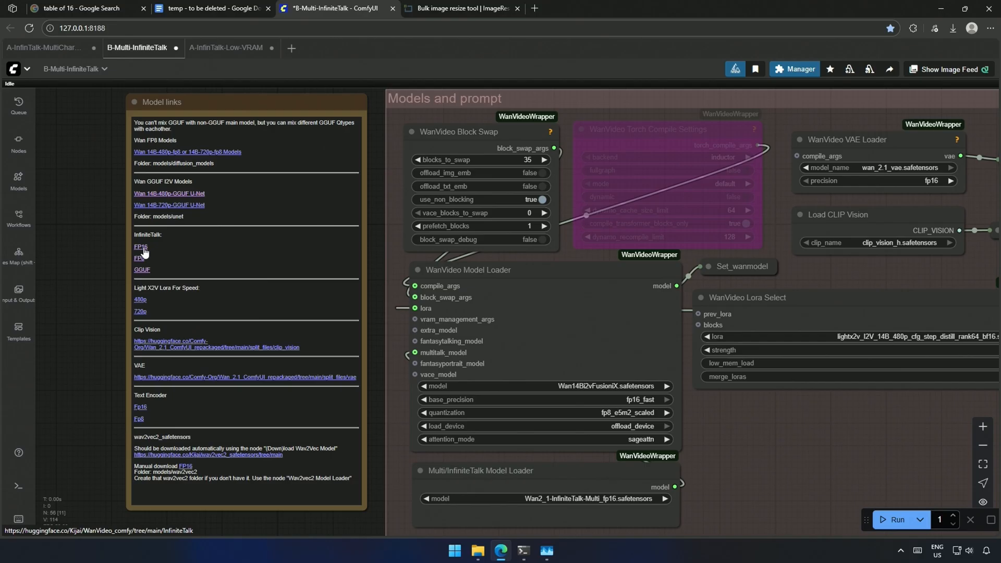
pyautogui.moveTo(139, 258)
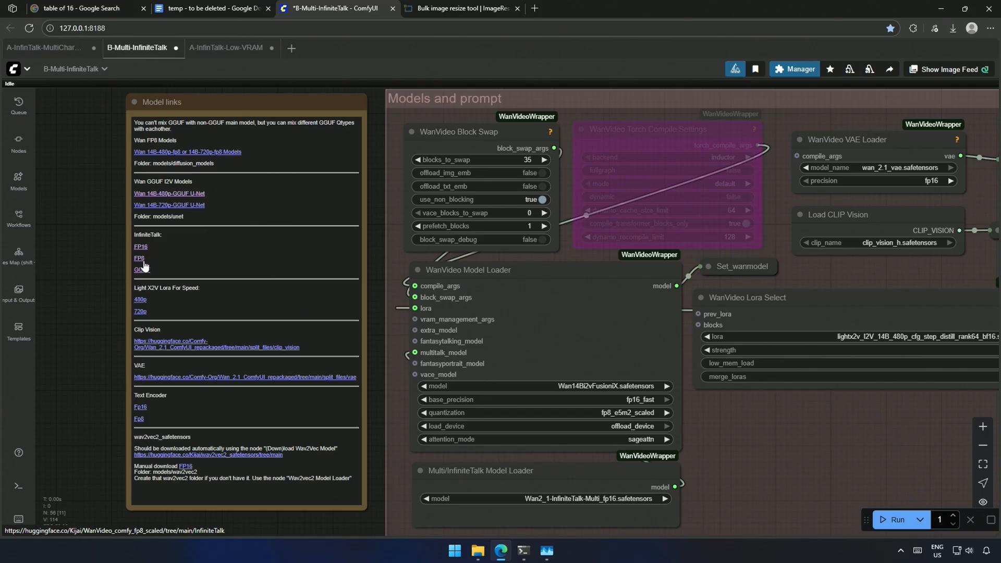
pyautogui.moveTo(139, 271)
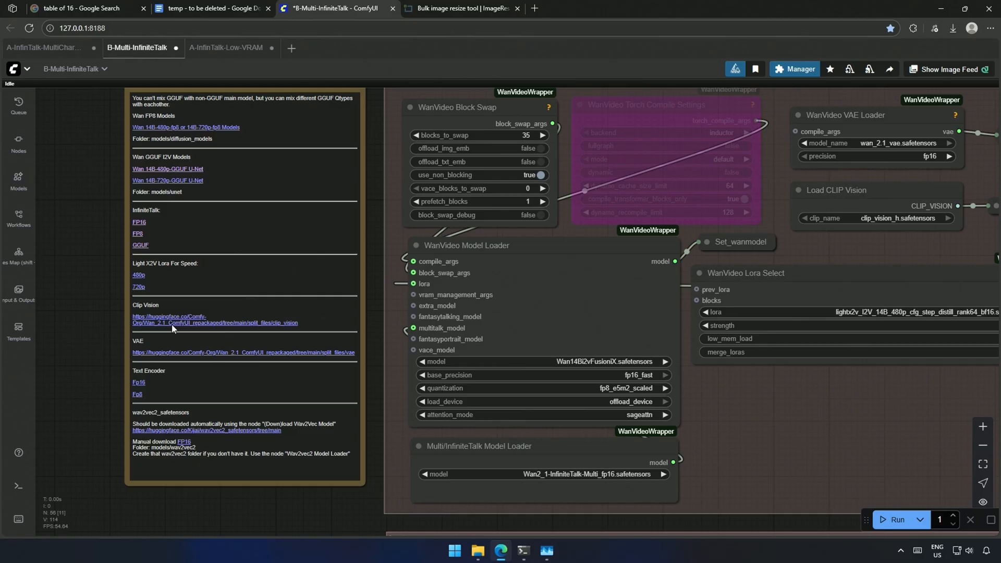
pyautogui.moveTo(123, 445)
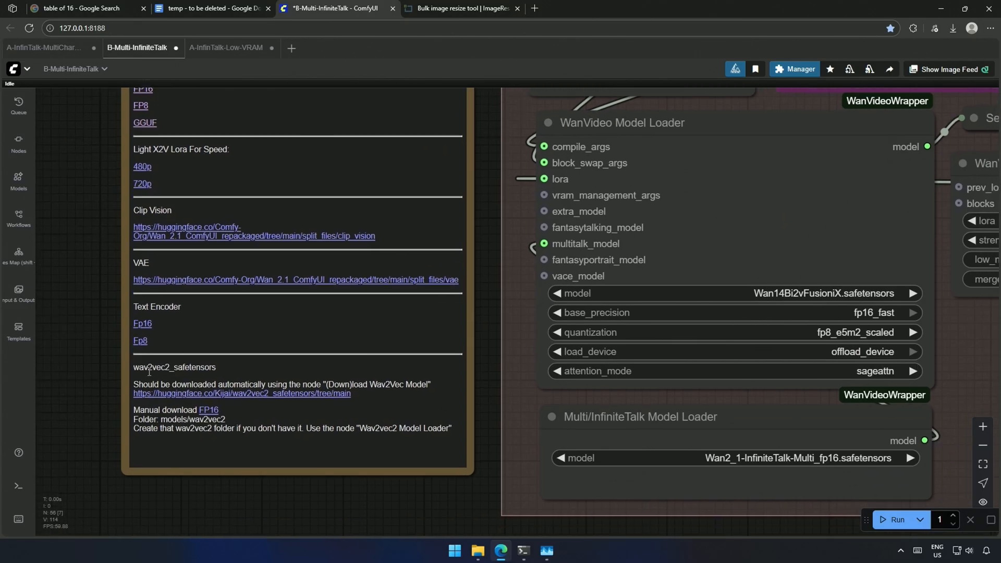
pyautogui.moveTo(169, 369)
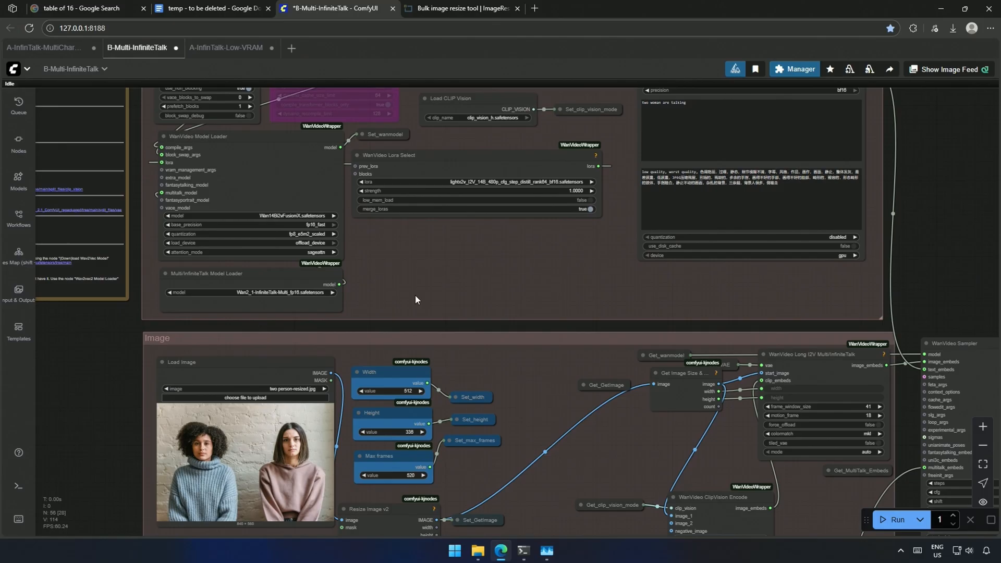
pyautogui.scroll(-3)
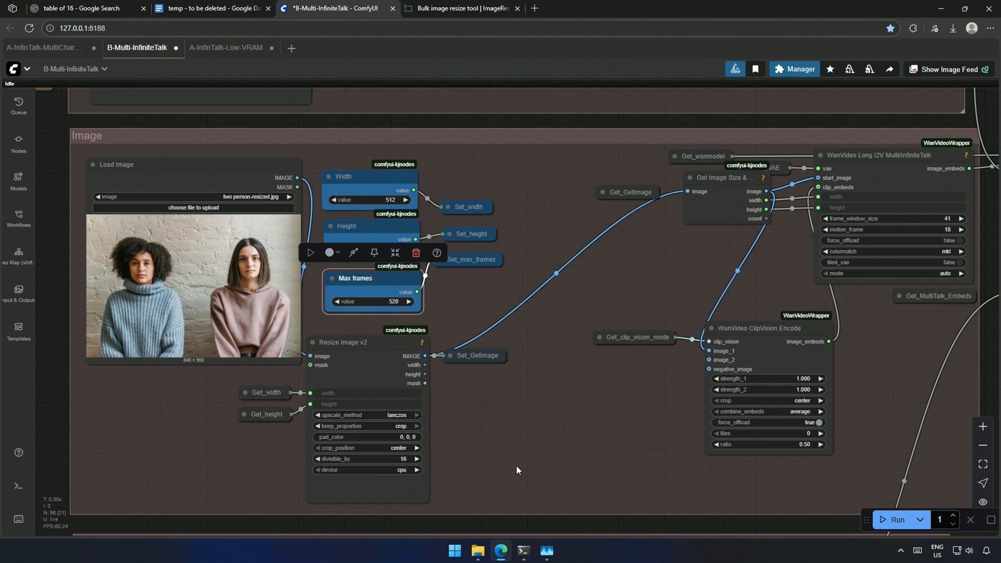
pyautogui.moveTo(510, 479)
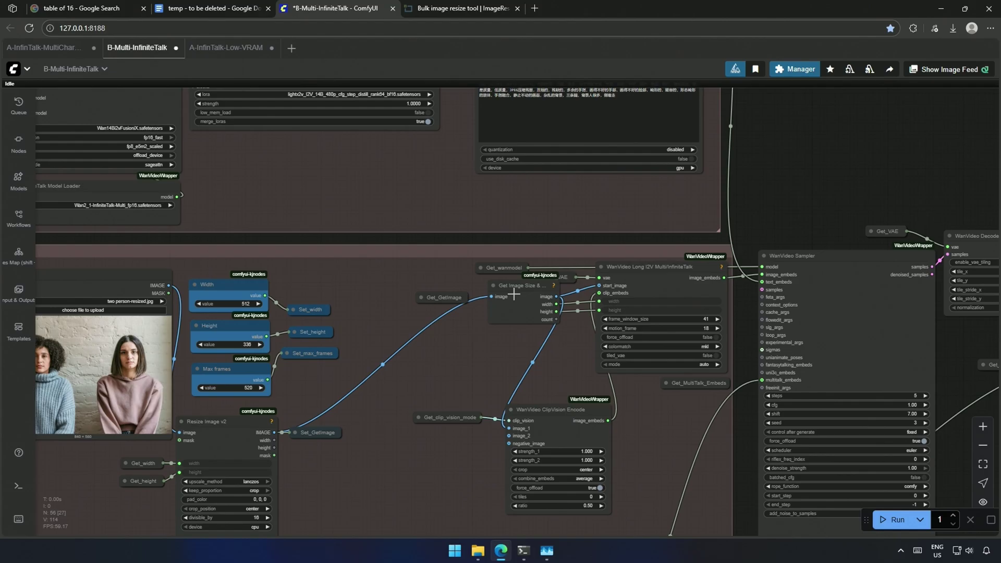
pyautogui.click(658, 266)
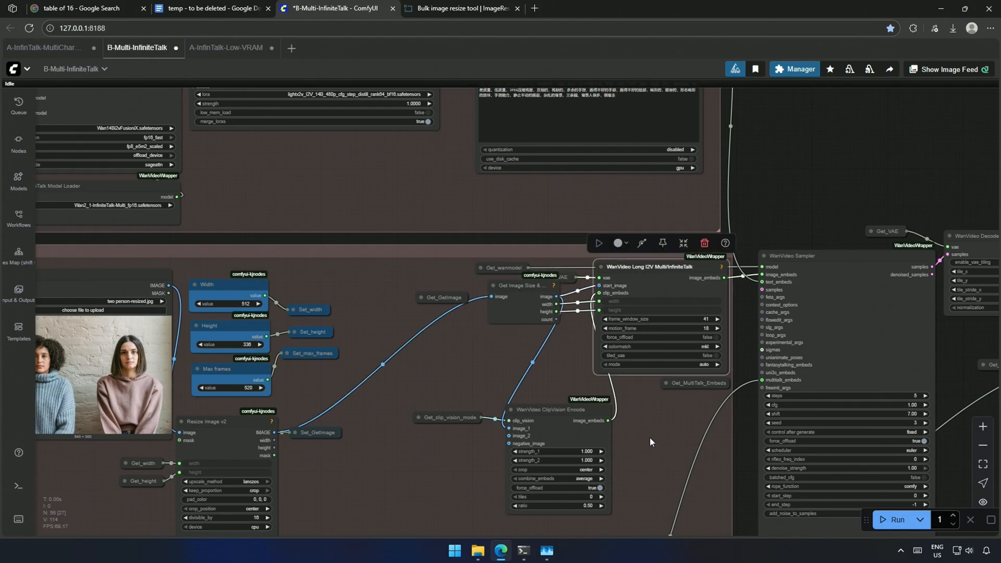
pyautogui.click(522, 550)
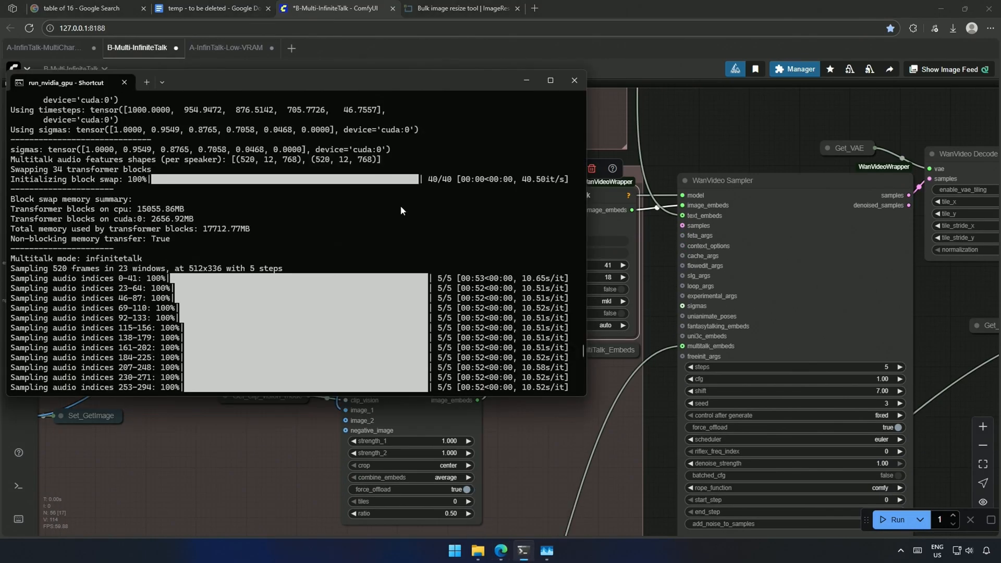
pyautogui.moveTo(200, 274)
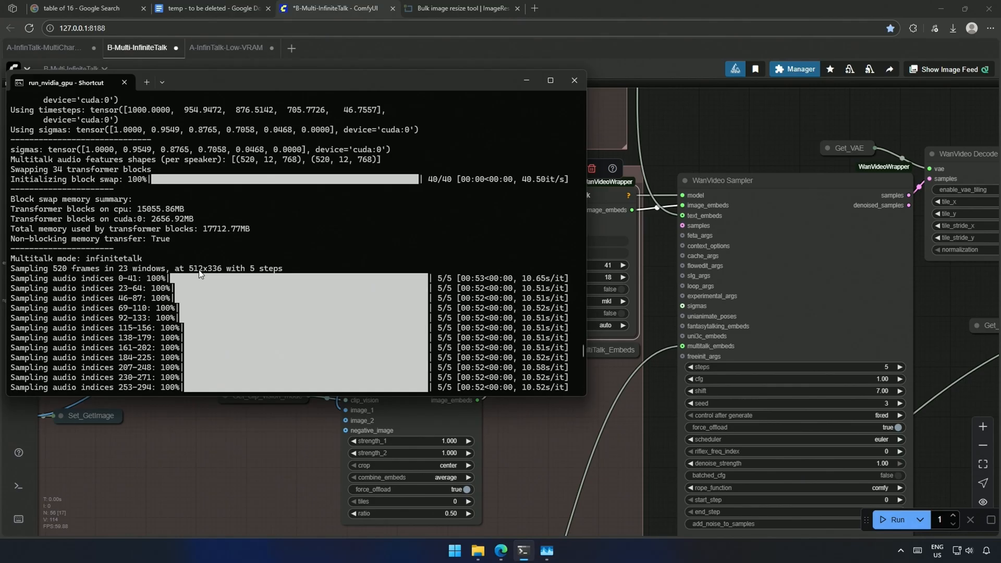
# Review the sampling-window count in the log, then switch to the A-InfinTalk-Low-VRAM workflow.
pyautogui.doubleClick(58, 268)
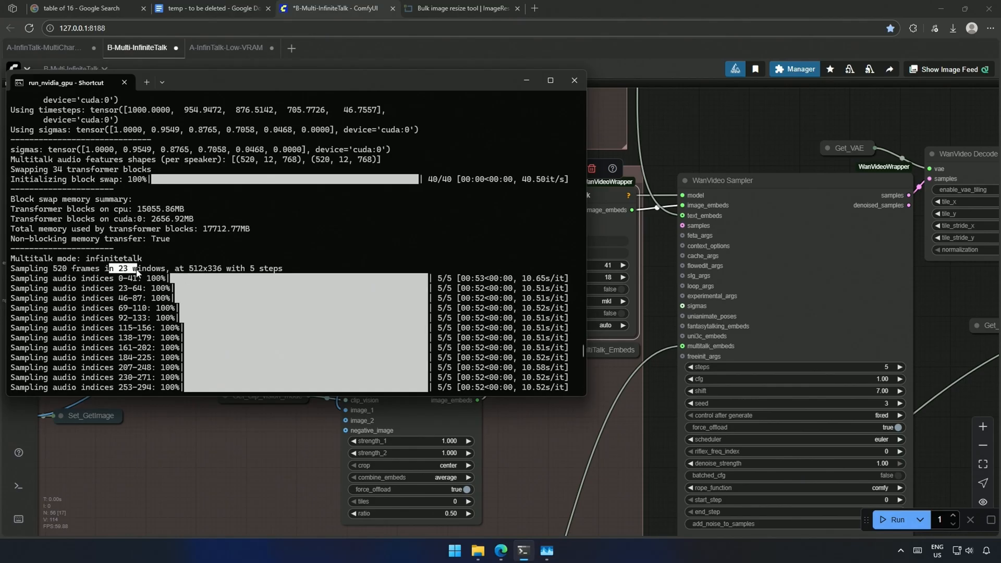
pyautogui.click(572, 80)
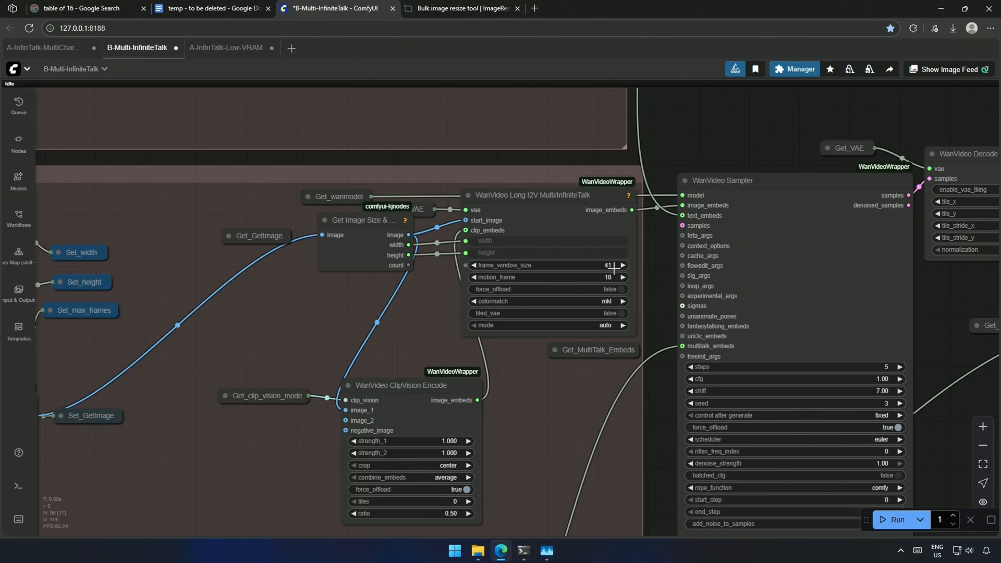
pyautogui.click(523, 550)
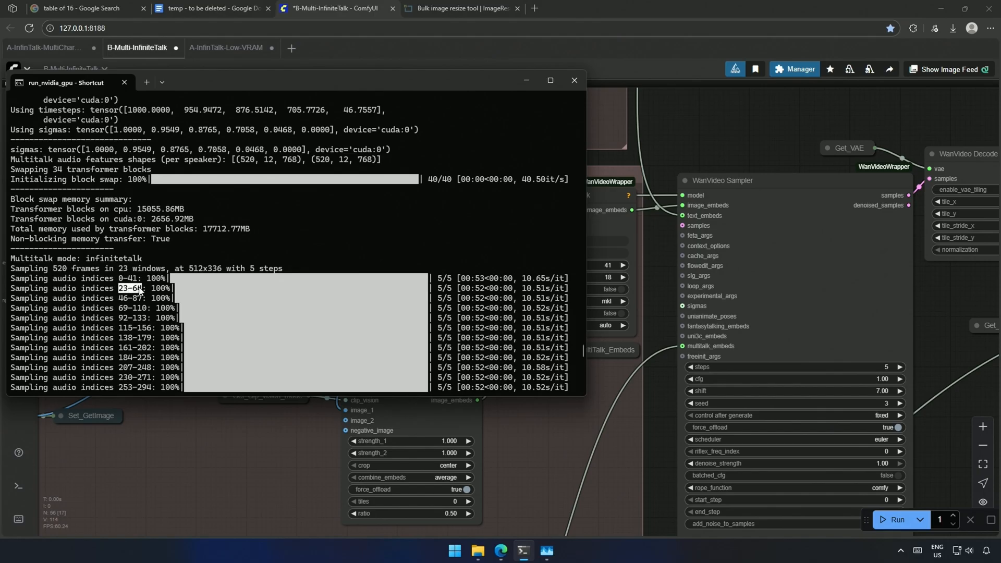
pyautogui.moveTo(138, 306)
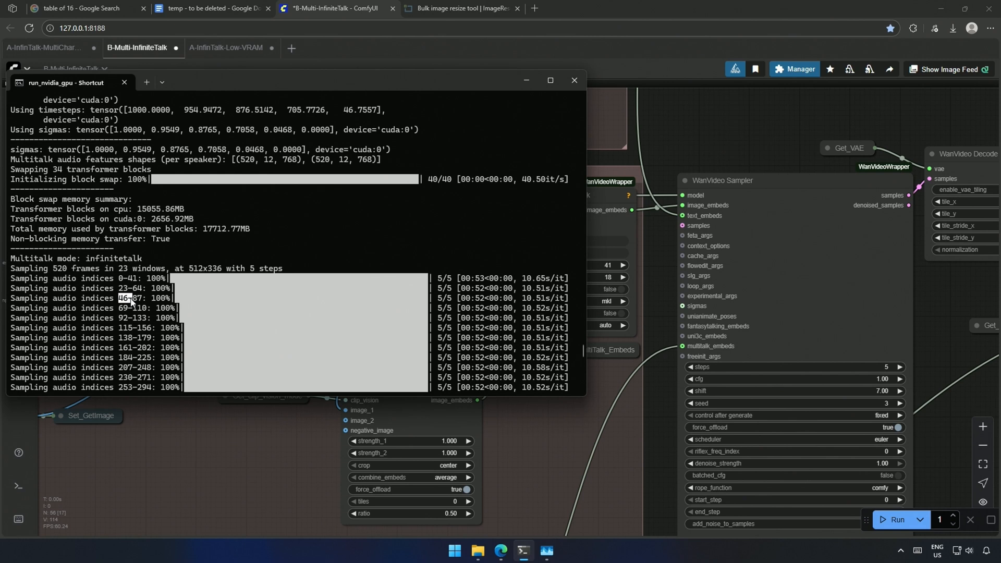
pyautogui.moveTo(136, 306)
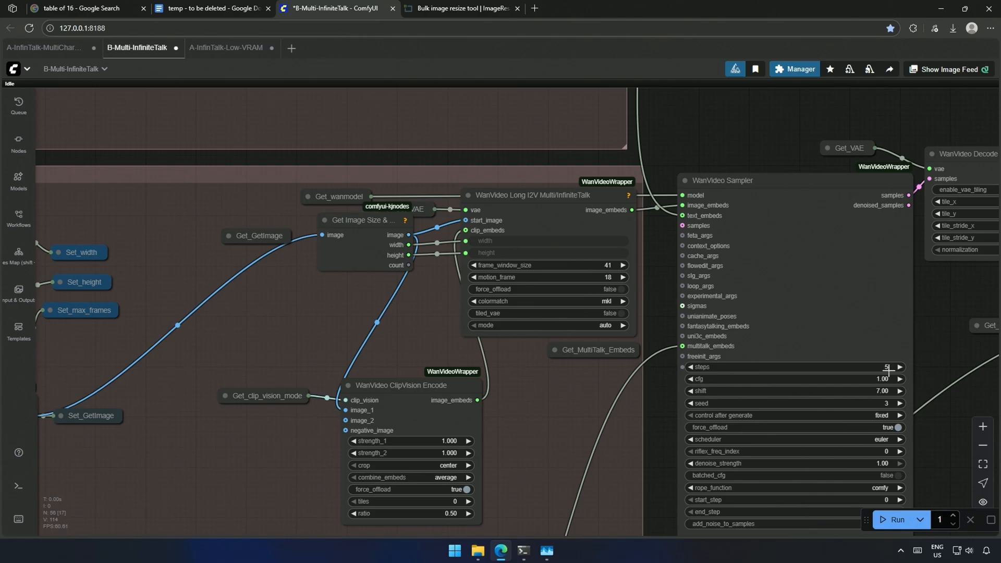
pyautogui.click(522, 550)
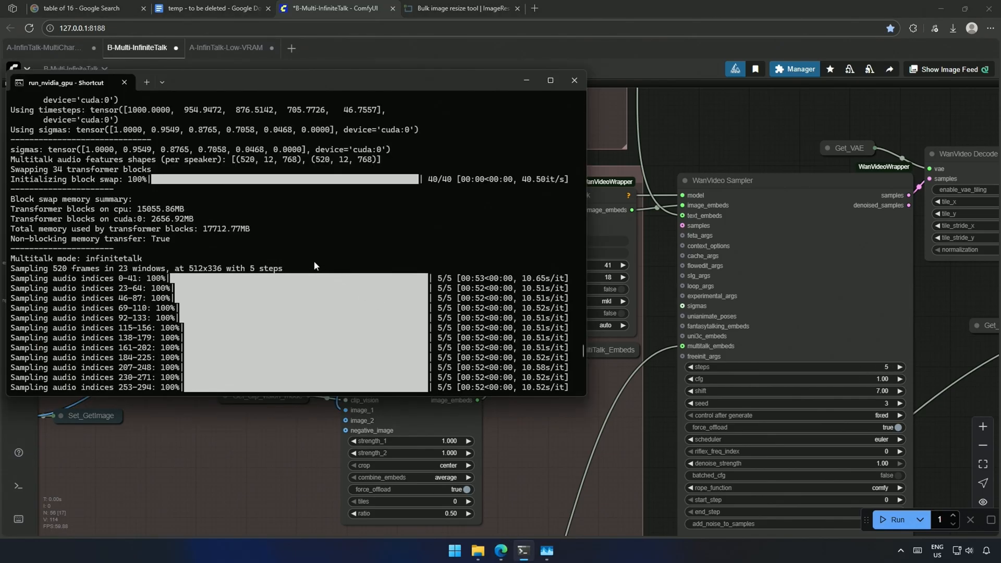
pyautogui.click(573, 80)
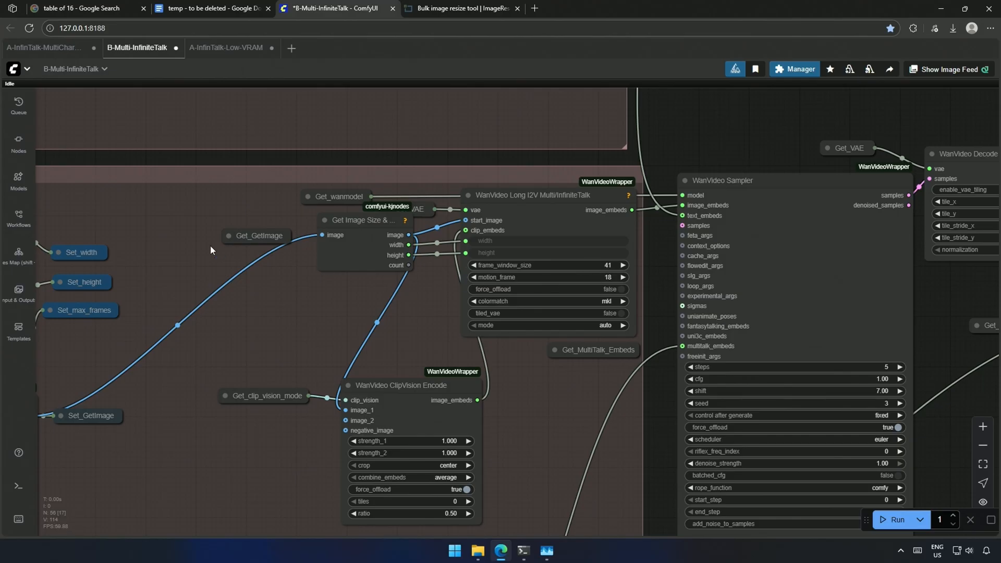
pyautogui.click(225, 47)
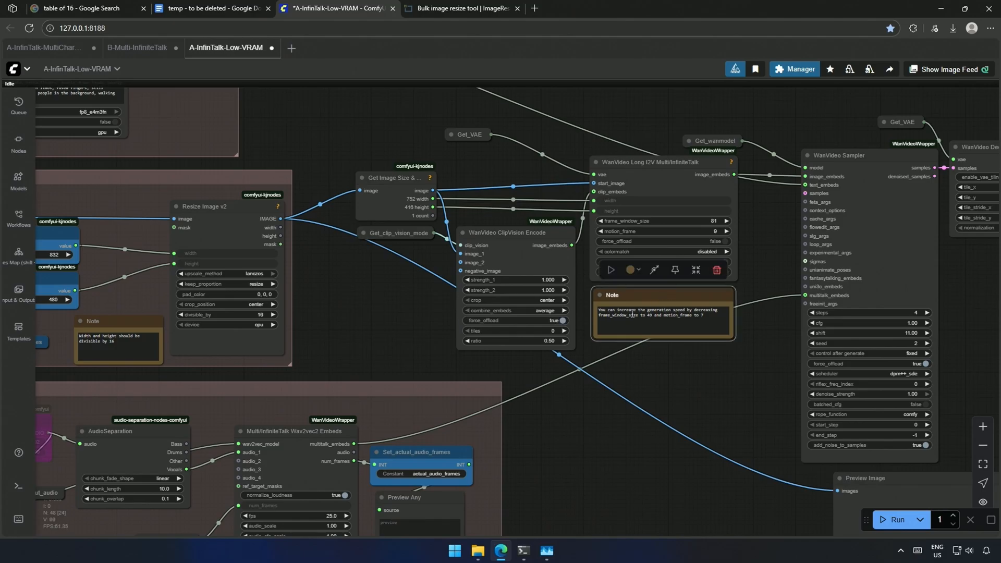
# Switch back to B-Multi-InfiniteTalk showing the 0:00–0:02 AudioCrop settings.
pyautogui.click(135, 48)
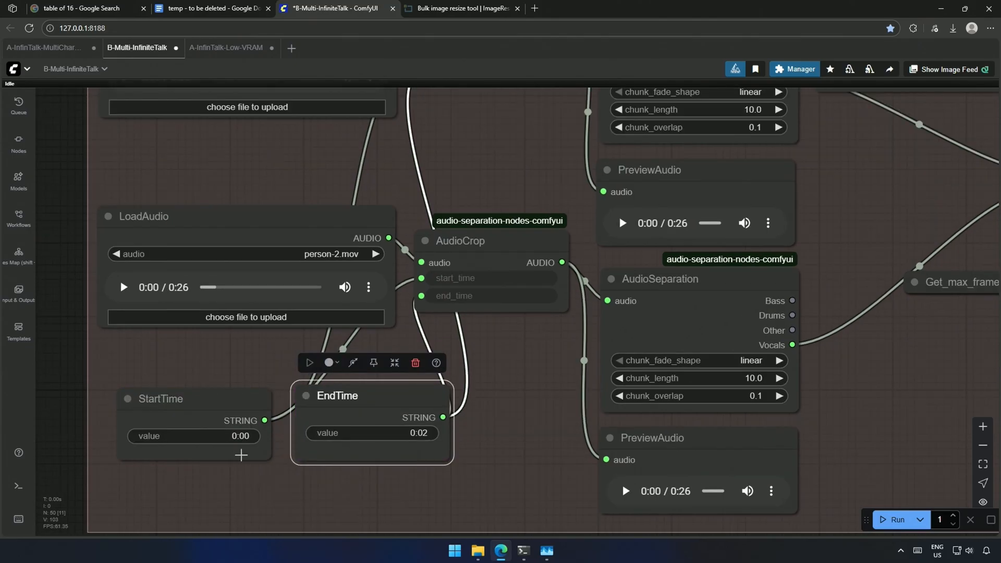
pyautogui.moveTo(403, 452)
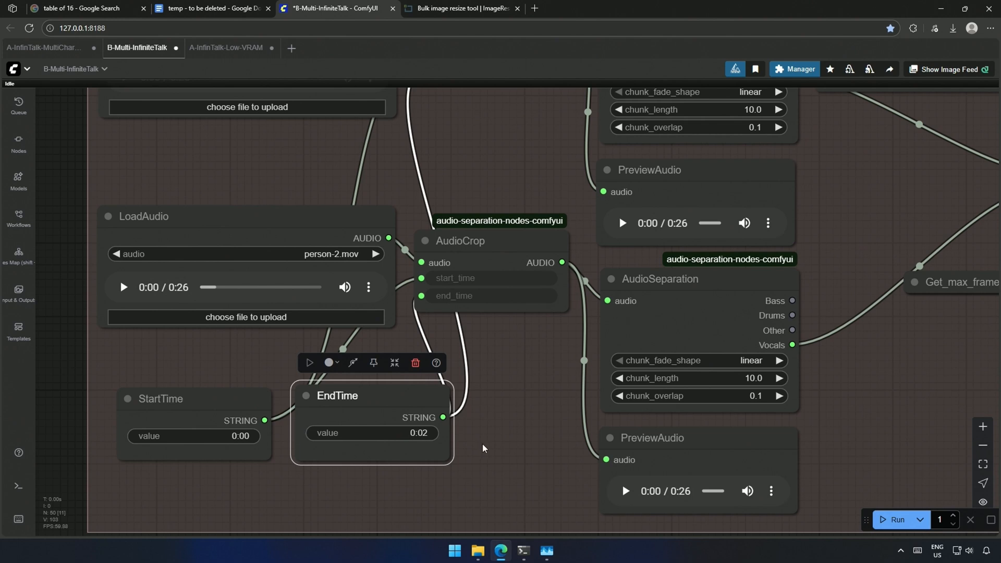
# Run the cropped-audio workflow and watch the log until 'Prompt executed' at 198.81 seconds.
pyautogui.click(896, 519)
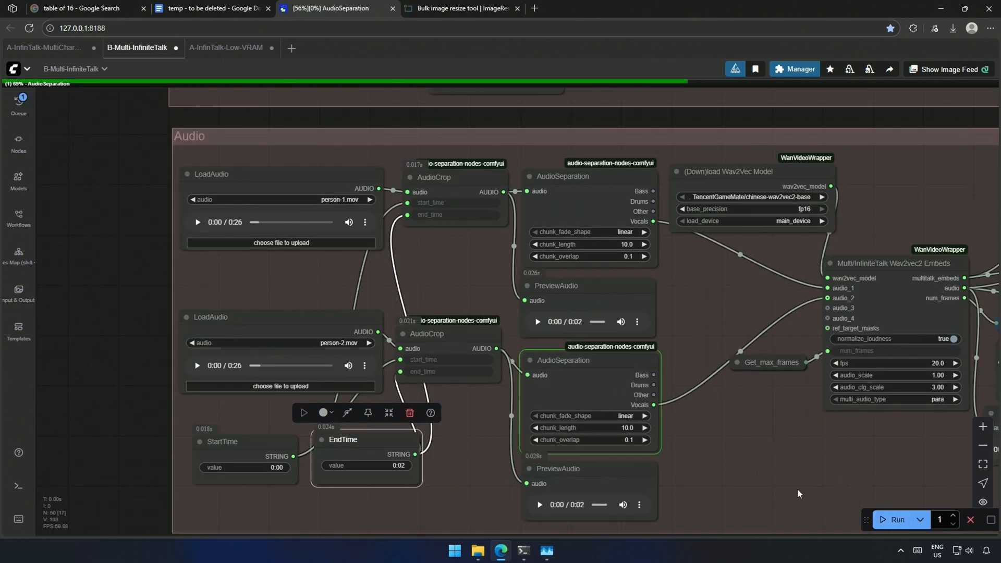
pyautogui.click(523, 550)
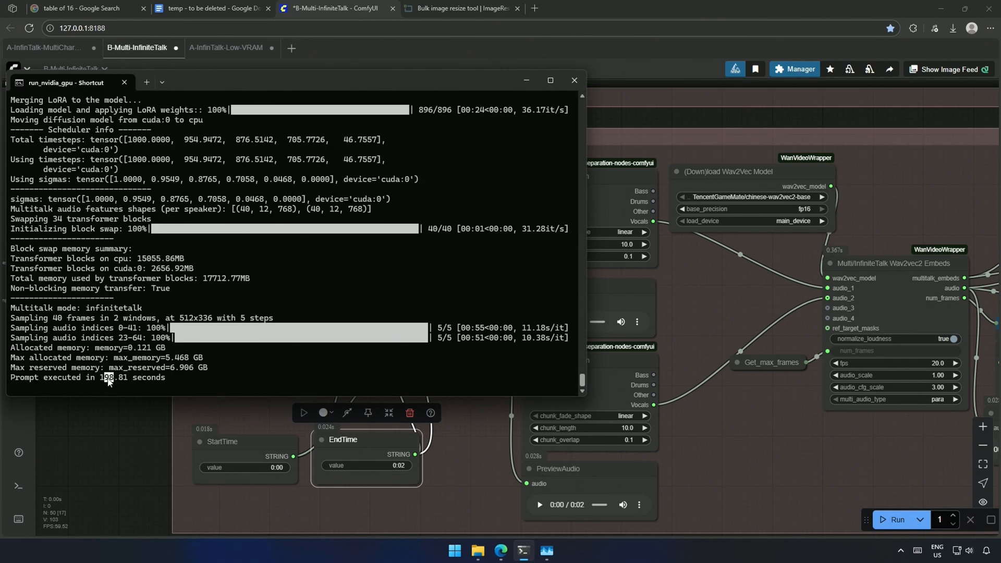
pyautogui.moveTo(180, 382)
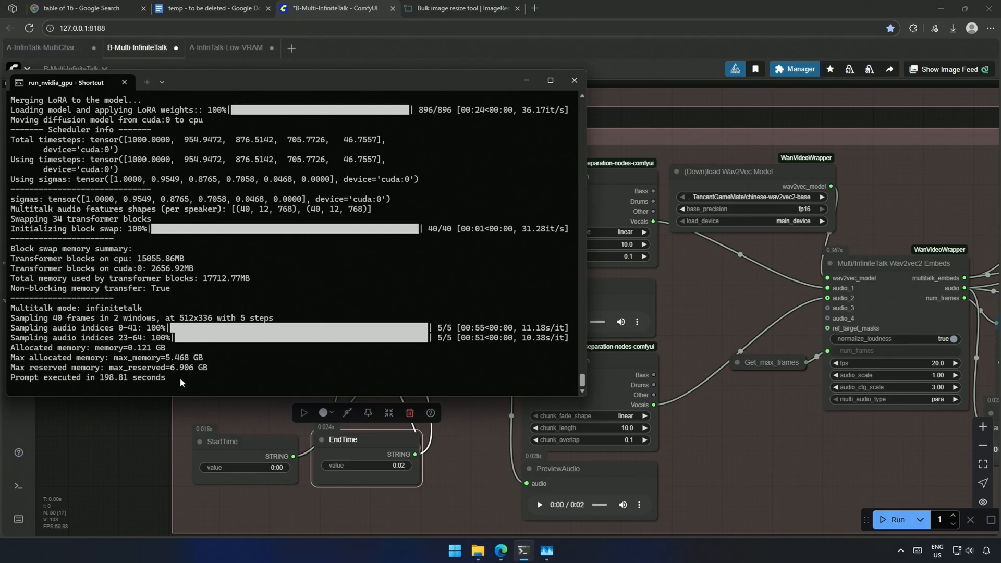
pyautogui.click(572, 81)
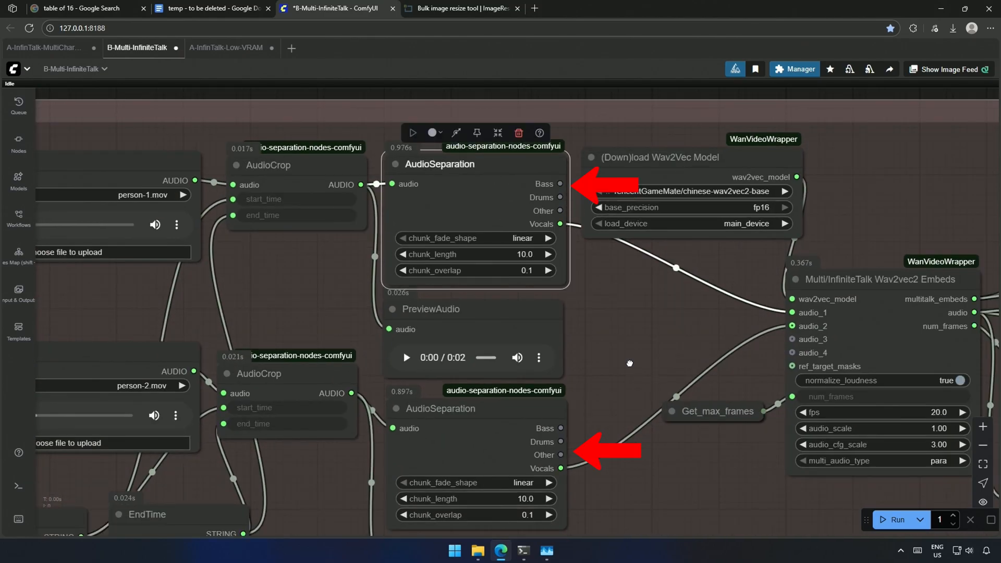
pyautogui.click(596, 368)
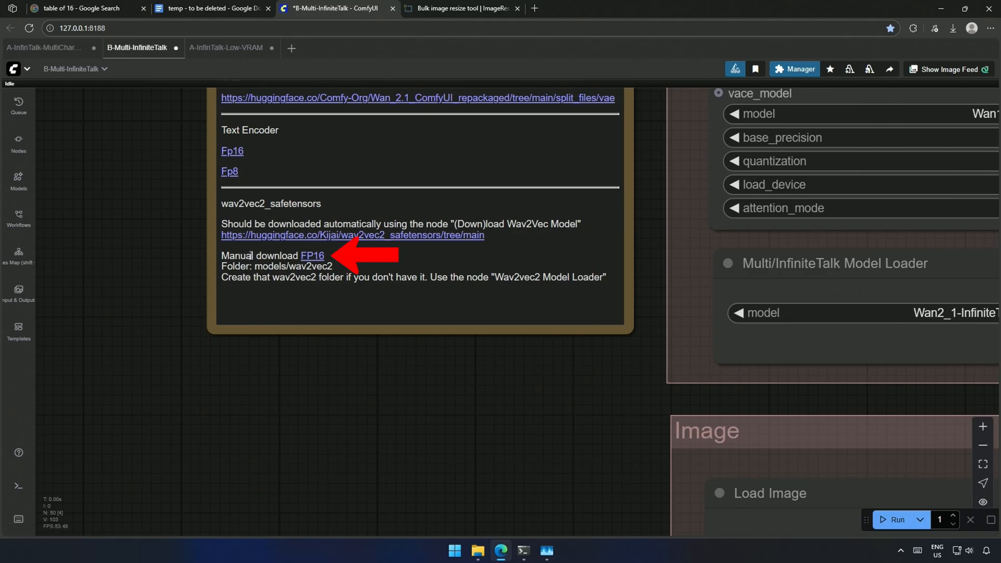
pyautogui.click(952, 28)
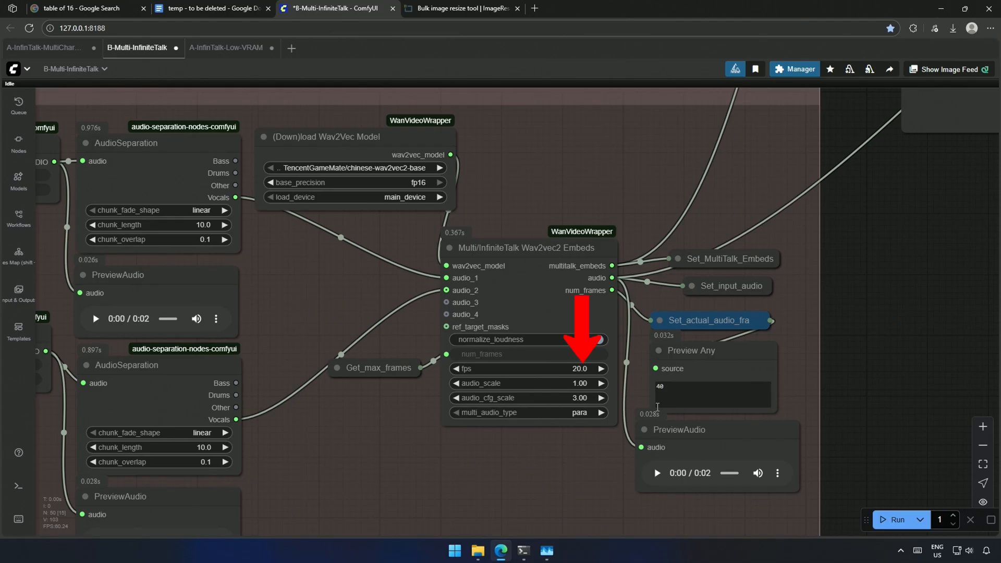
pyautogui.click(598, 339)
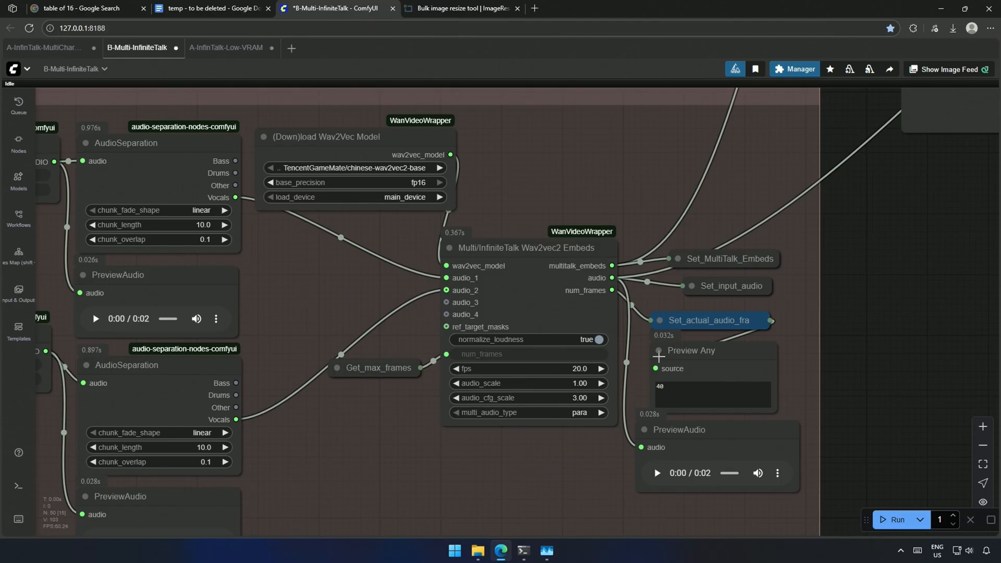
pyautogui.click(709, 320)
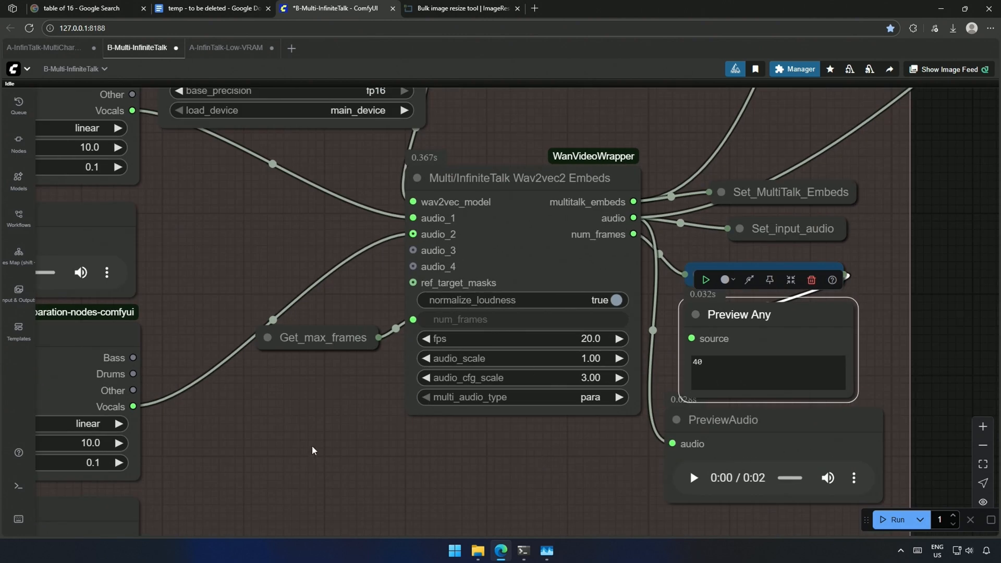
pyautogui.scroll(-3)
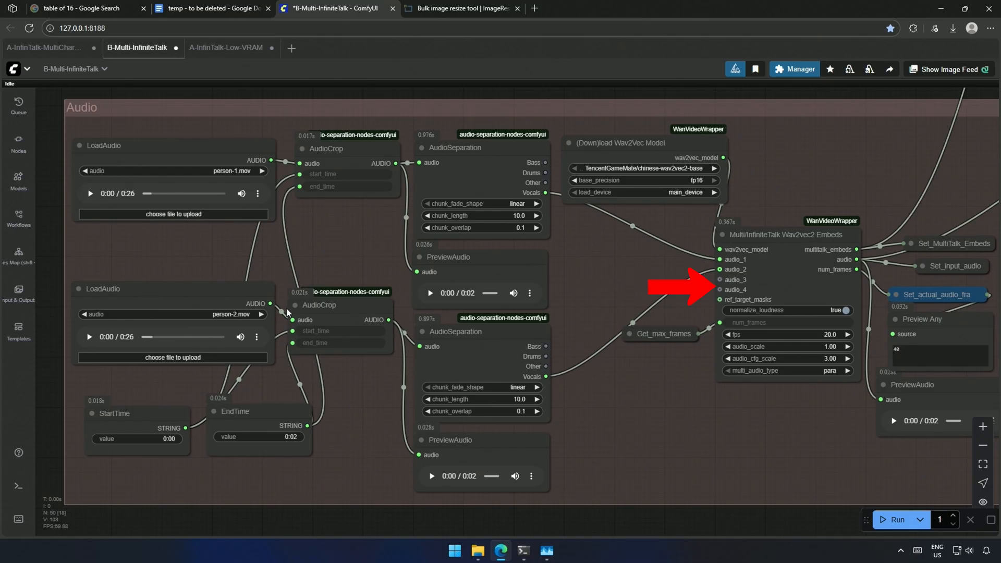
# Switch to the A-InfinTalk-V2V workflow with its AudioCrop and Mel-Band RoFormer nodes.
pyautogui.click(224, 47)
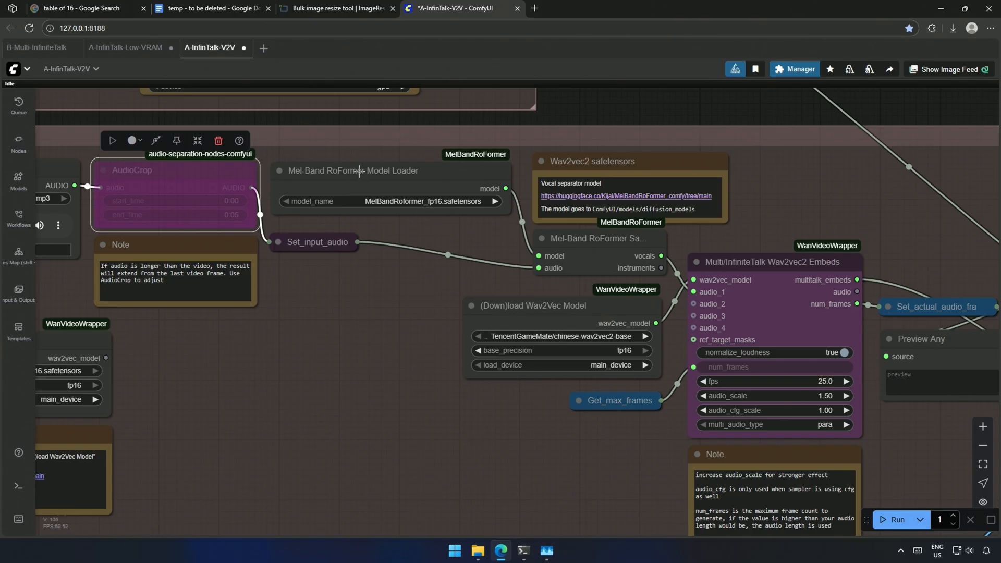
# Point out the vocal separator loader and bring up the Wan model's attention_mode choices.
pyautogui.click(353, 170)
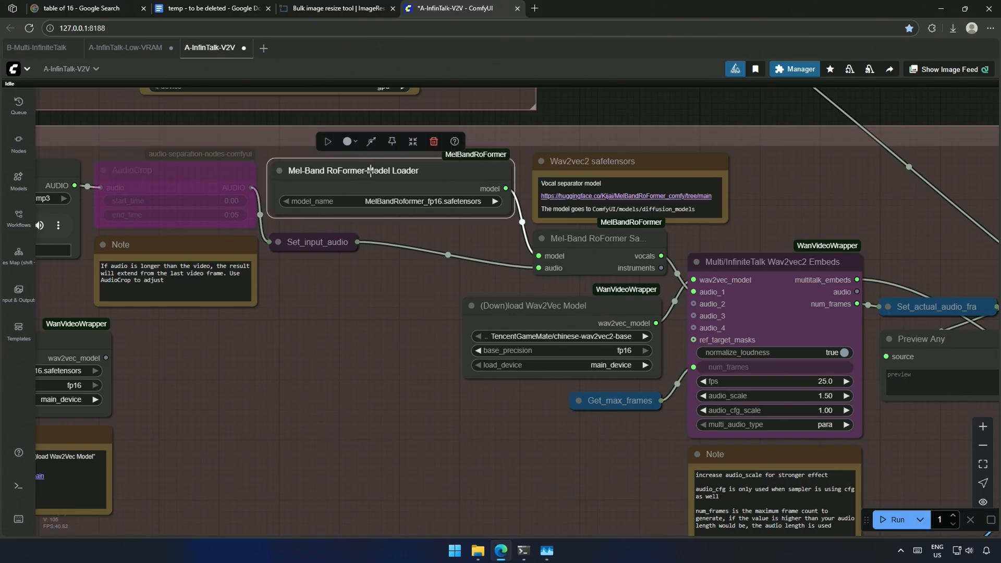
pyautogui.moveTo(556, 240)
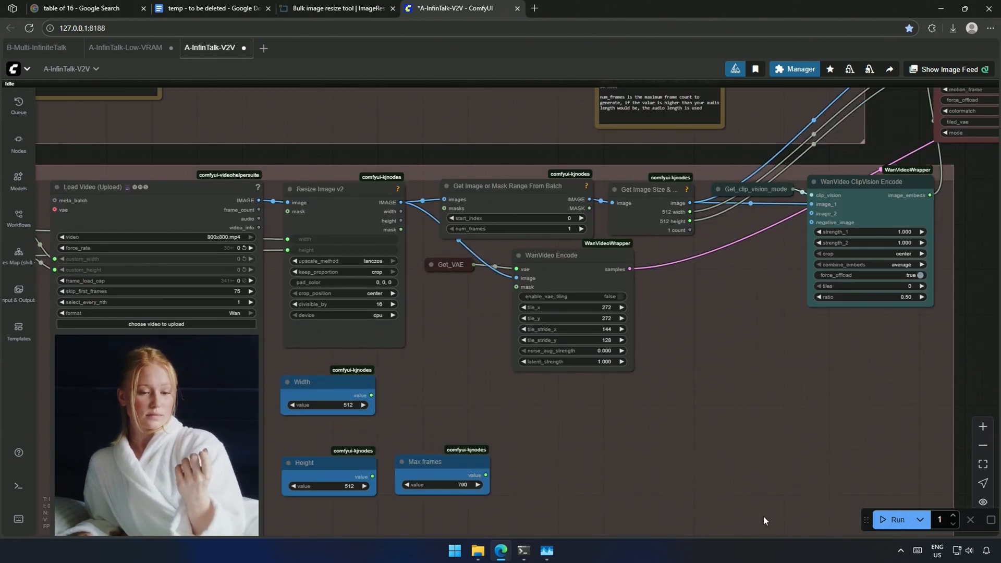
pyautogui.click(896, 519)
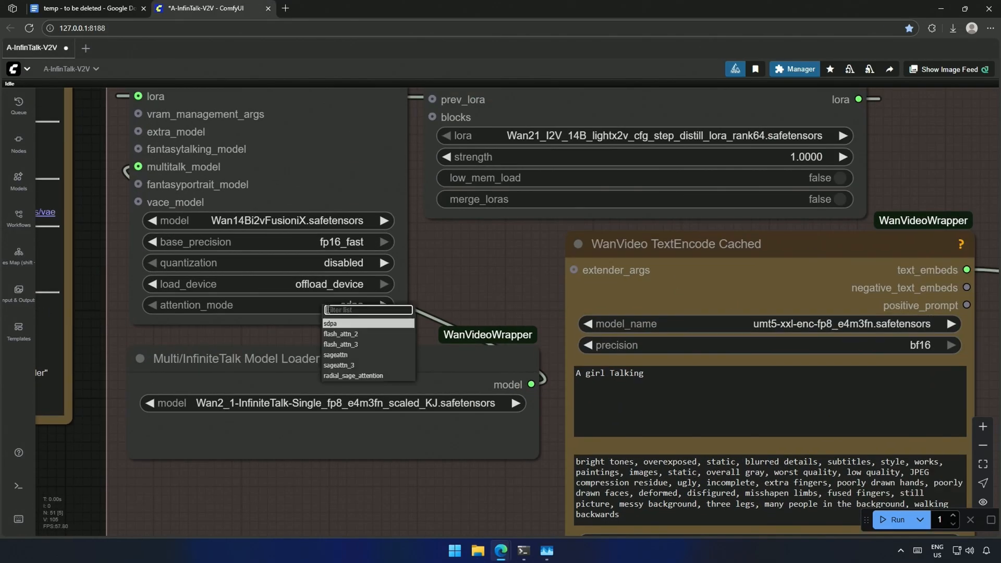
pyautogui.moveTo(345, 354)
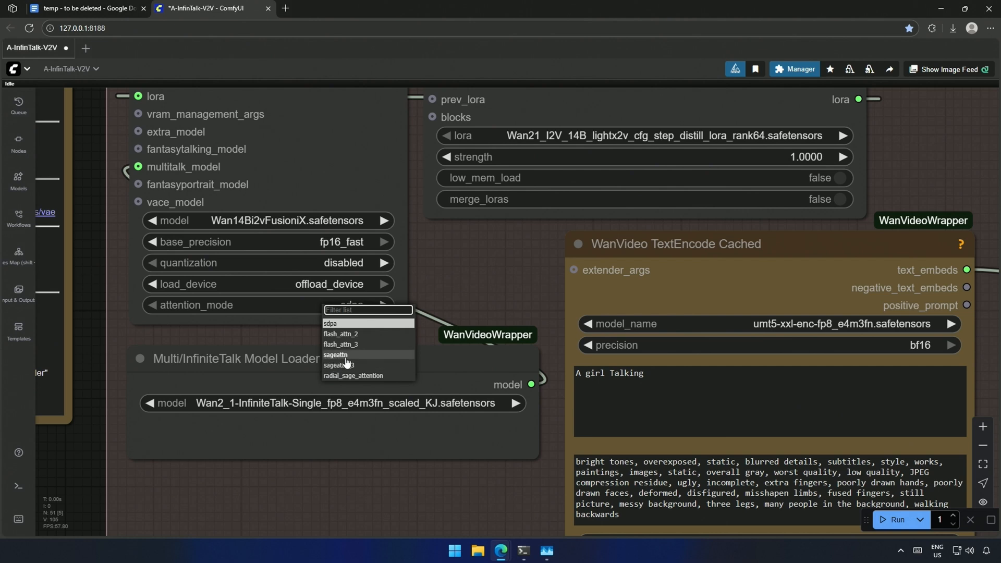
pyautogui.click(335, 354)
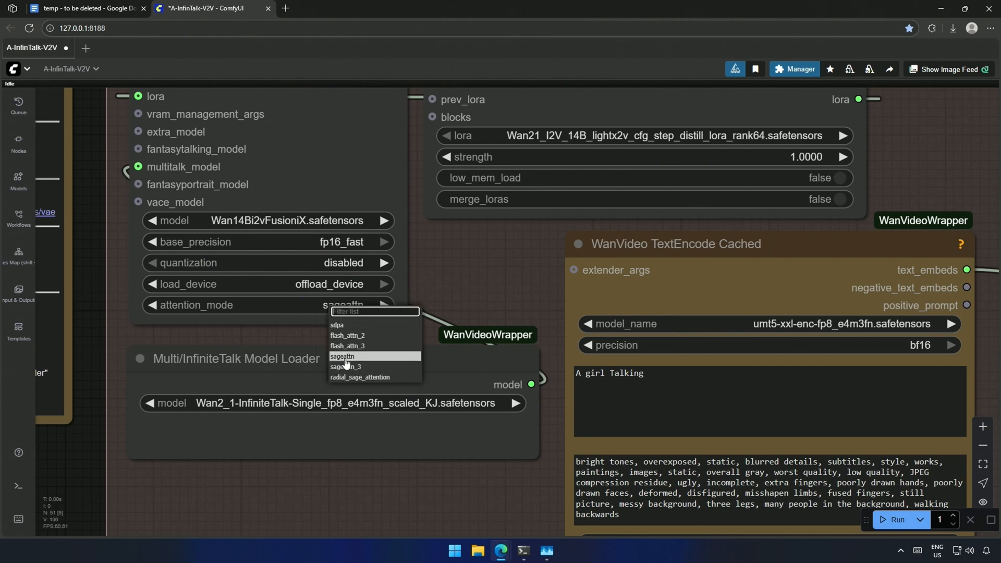
pyautogui.click(337, 325)
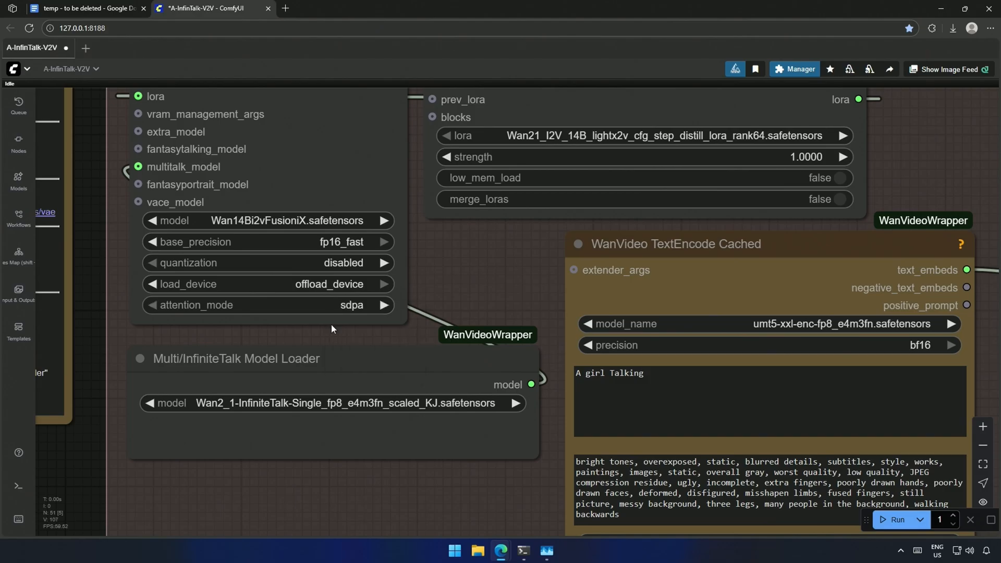